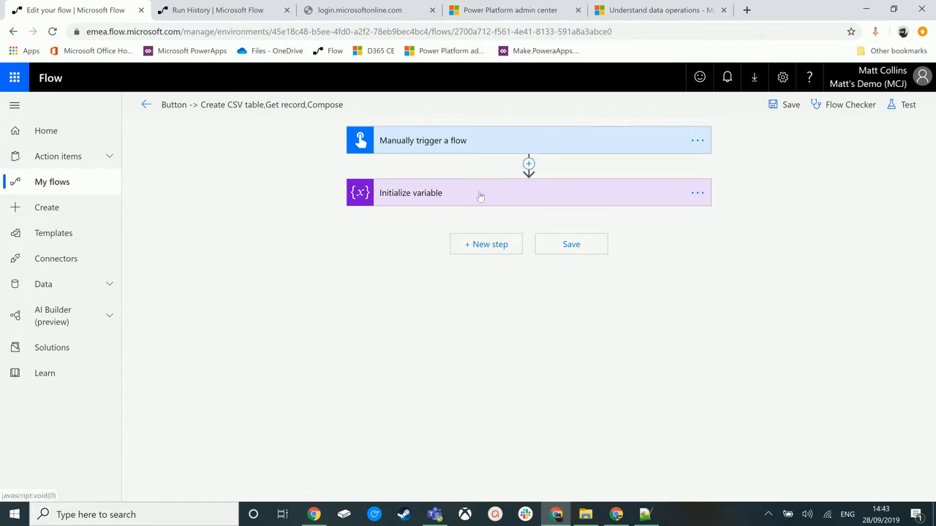
- Insert a built-in Data Operations 'Create CSV table' action after Initialize variable
{"action": "left_click", "coordinate": [485, 244]}
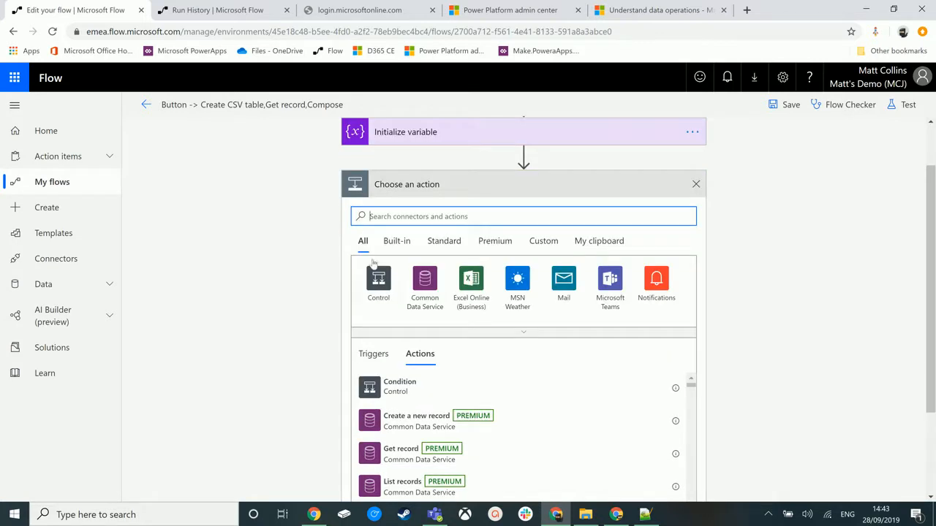
{"action": "left_click", "coordinate": [397, 241]}
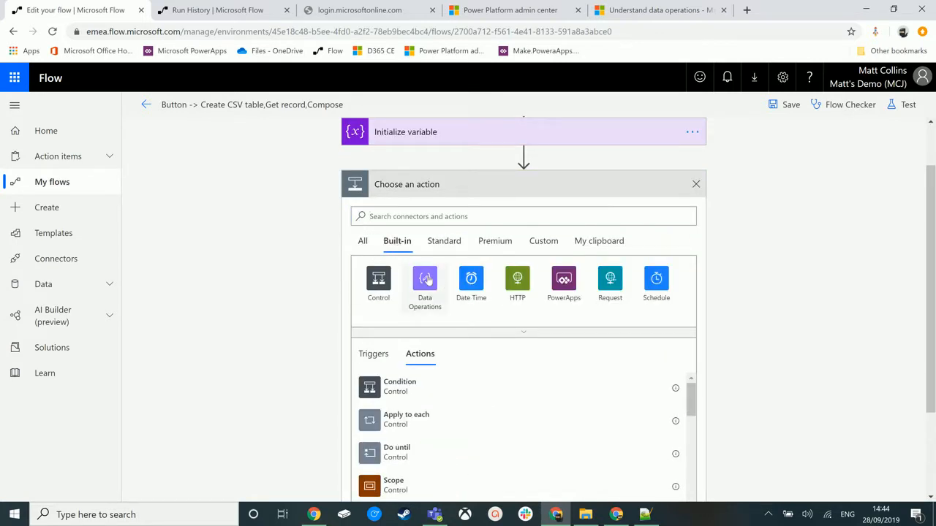
{"action": "left_click", "coordinate": [424, 284]}
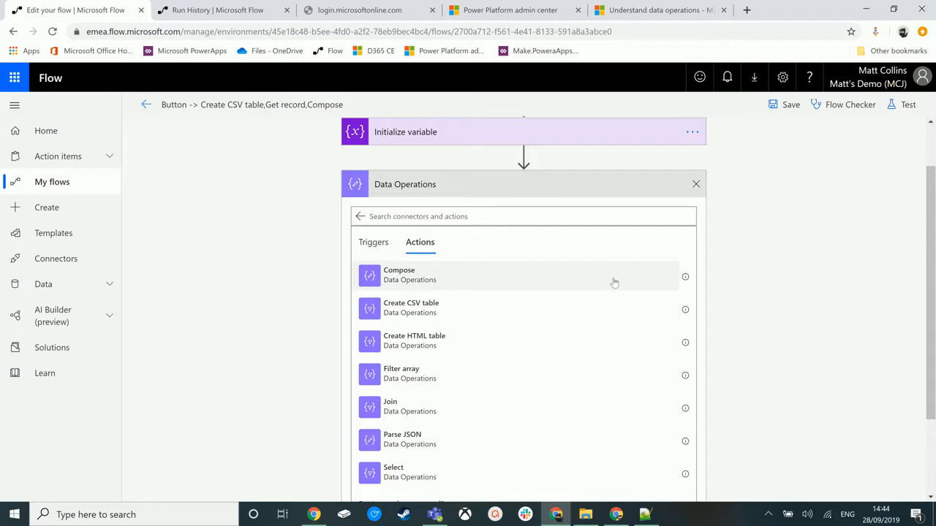
{"action": "mouse_move", "coordinate": [387, 313]}
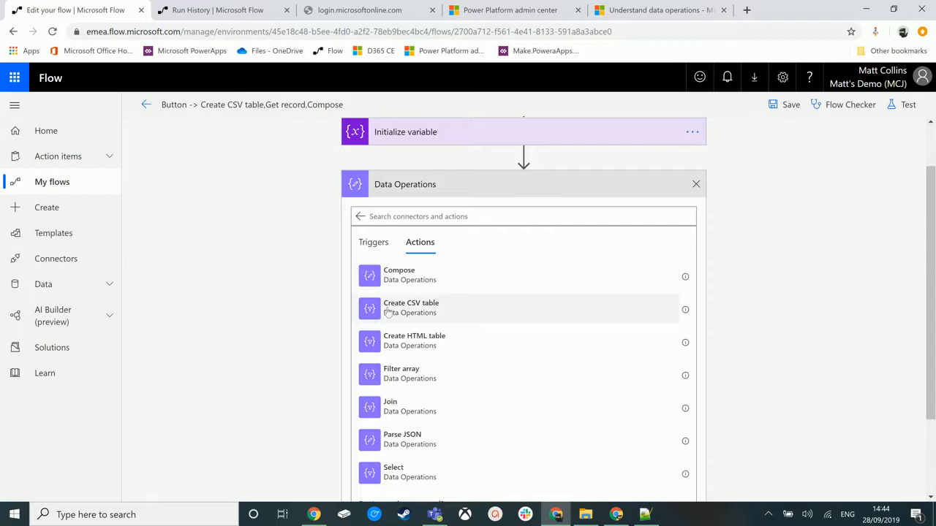
{"action": "left_click", "coordinate": [411, 307]}
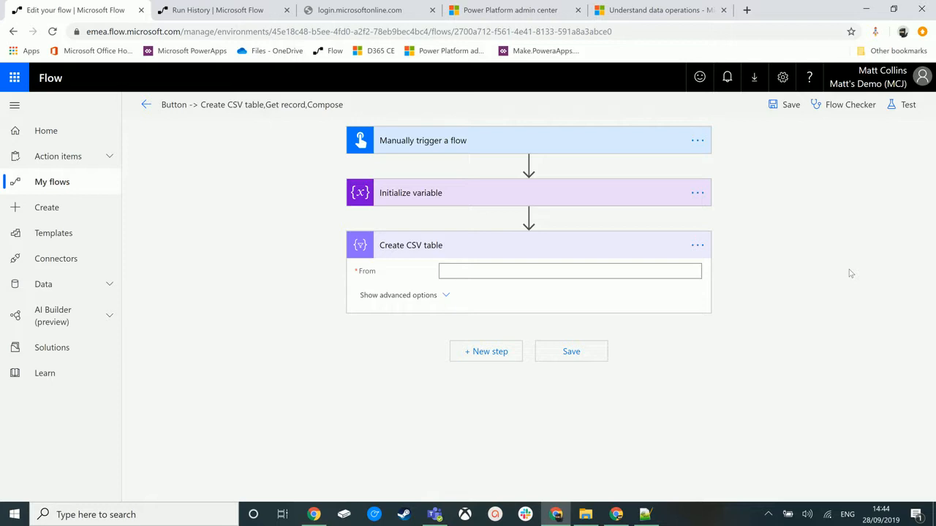
{"action": "mouse_move", "coordinate": [474, 201]}
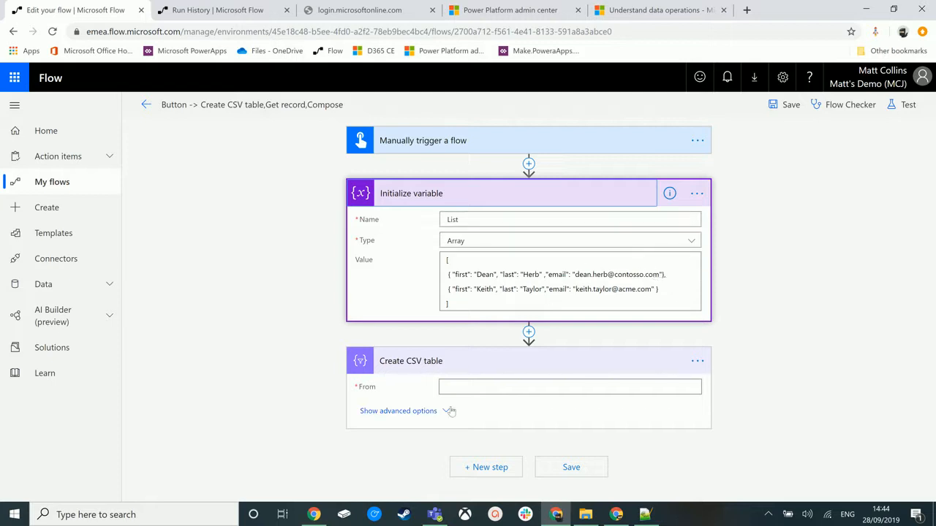
- Set the Create CSV table From field to the List variable
{"action": "left_click", "coordinate": [569, 386]}
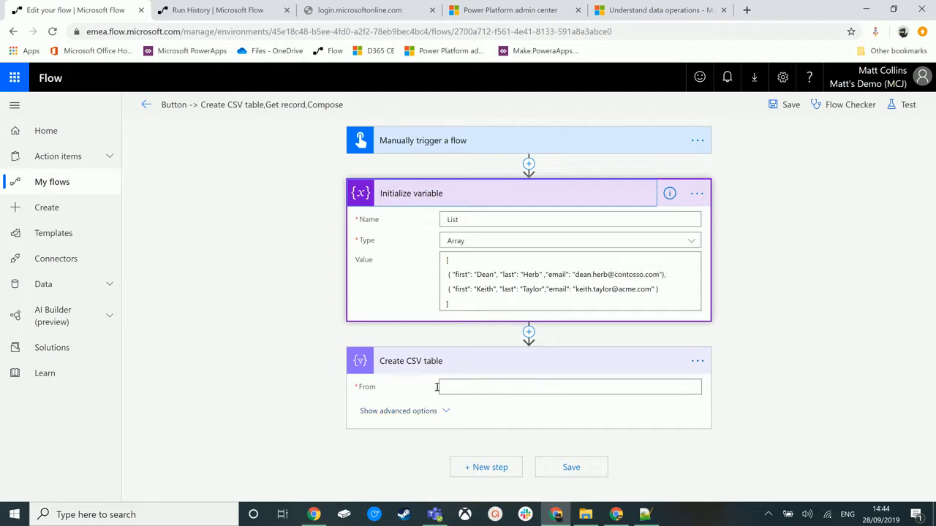
{"action": "left_click", "coordinate": [568, 386]}
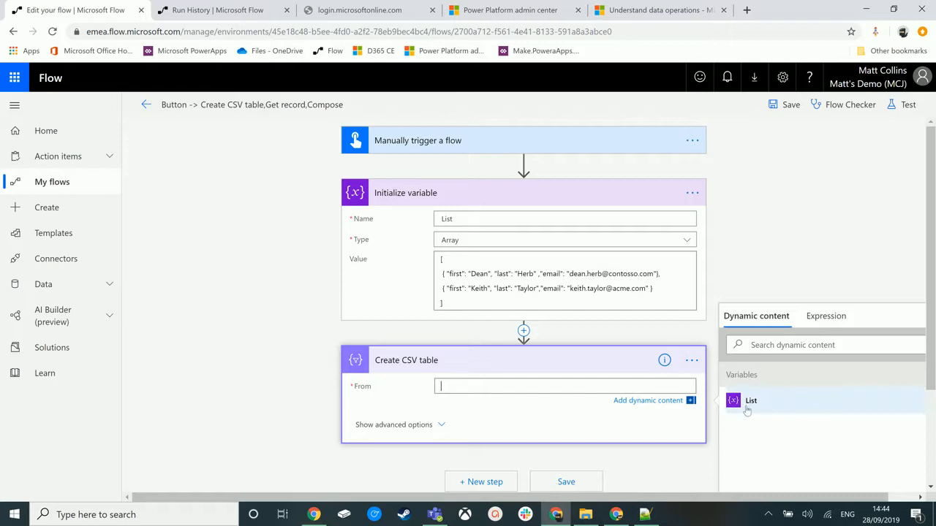
{"action": "left_click", "coordinate": [751, 400]}
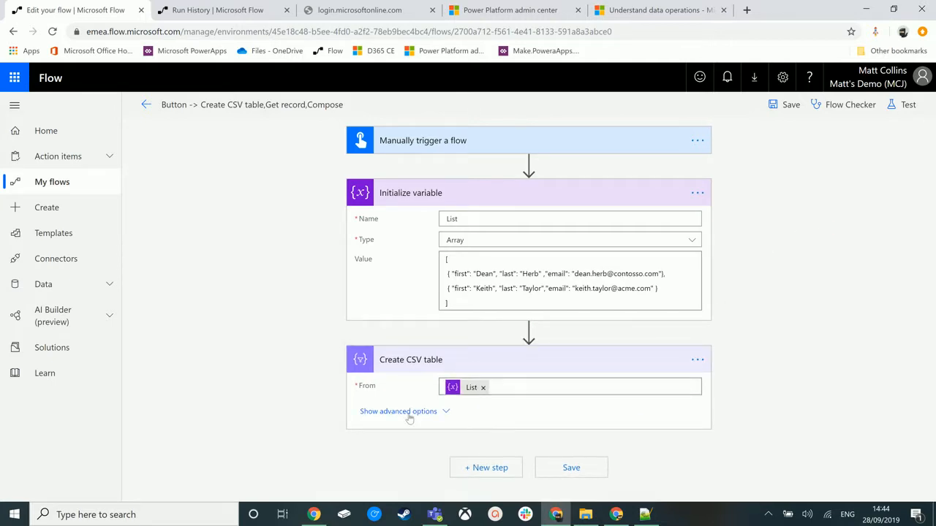
- Try Custom columns in advanced options, then set Columns back to Automatic
{"action": "left_click", "coordinate": [399, 411]}
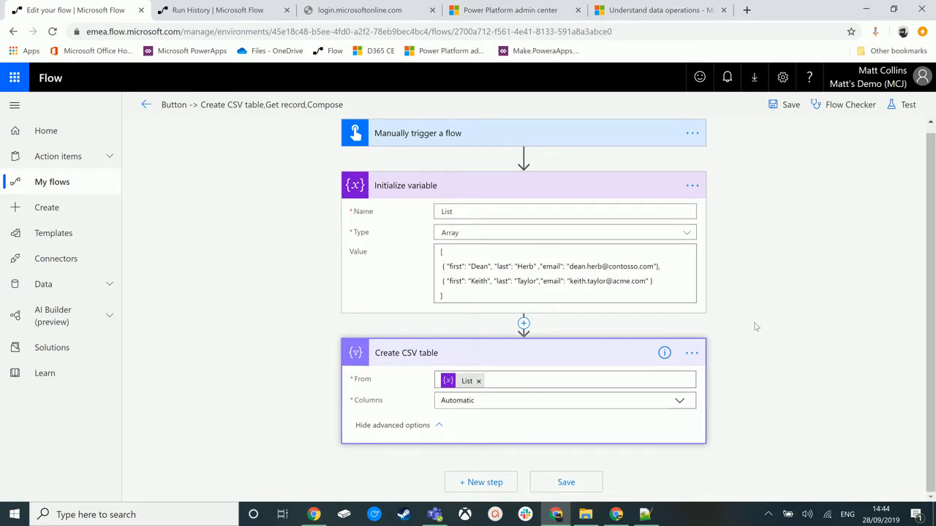
{"action": "mouse_move", "coordinate": [390, 411]}
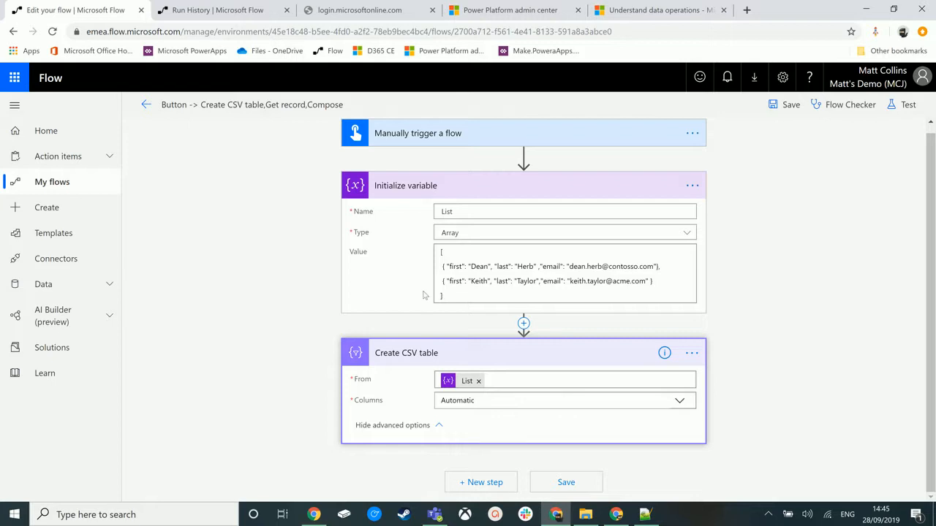
{"action": "left_click", "coordinate": [679, 400]}
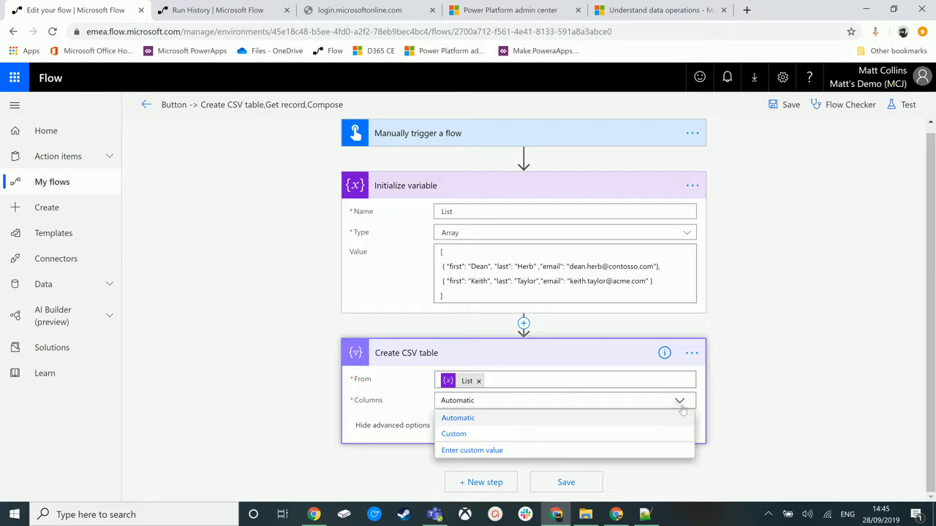
{"action": "left_click", "coordinate": [453, 434]}
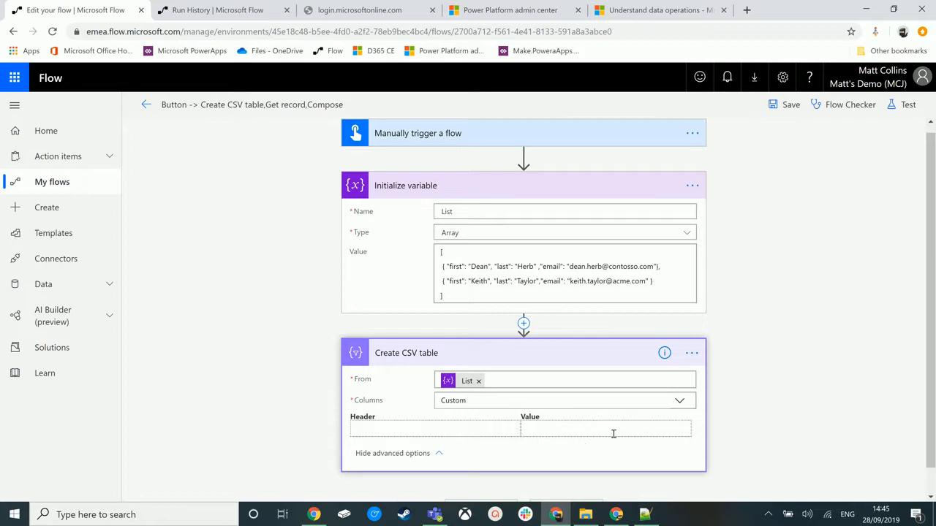
{"action": "mouse_move", "coordinate": [543, 444]}
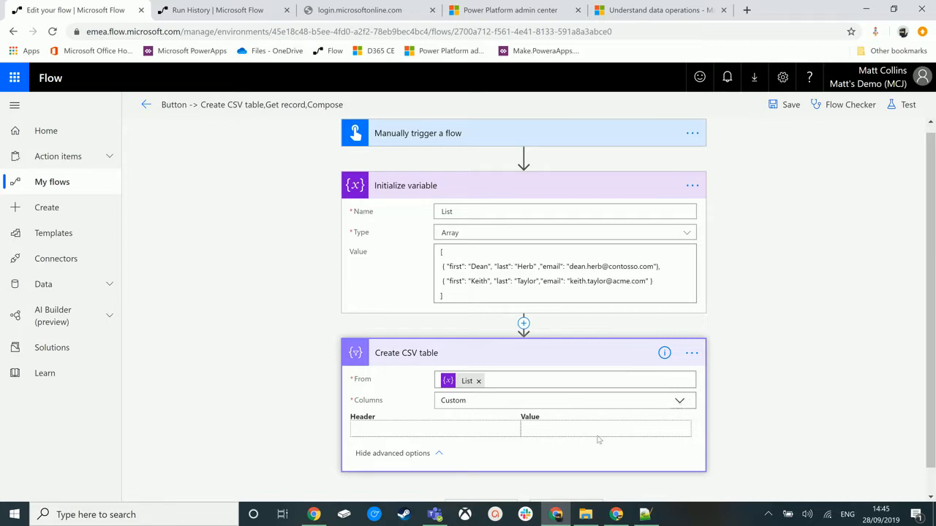
{"action": "left_click", "coordinate": [563, 400]}
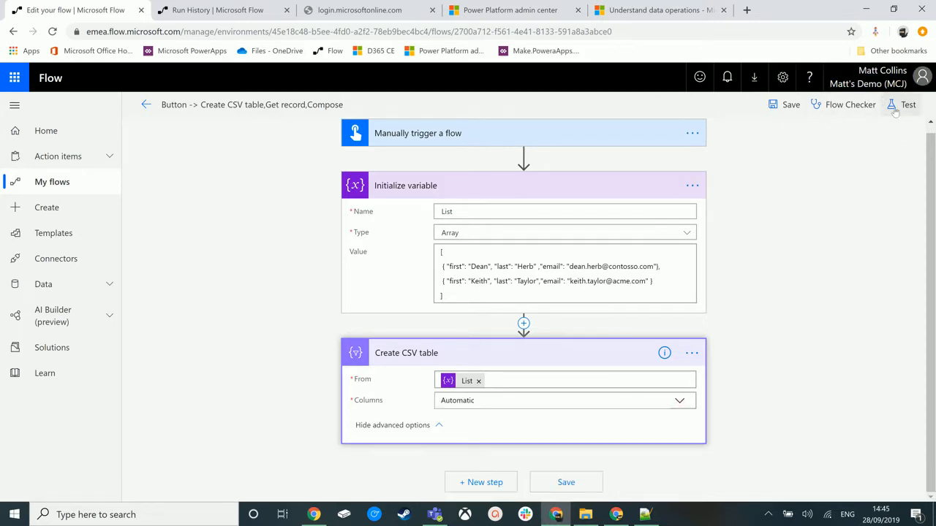
- Save and test-run the flow, then close the run confirmation
{"action": "left_click", "coordinate": [907, 105]}
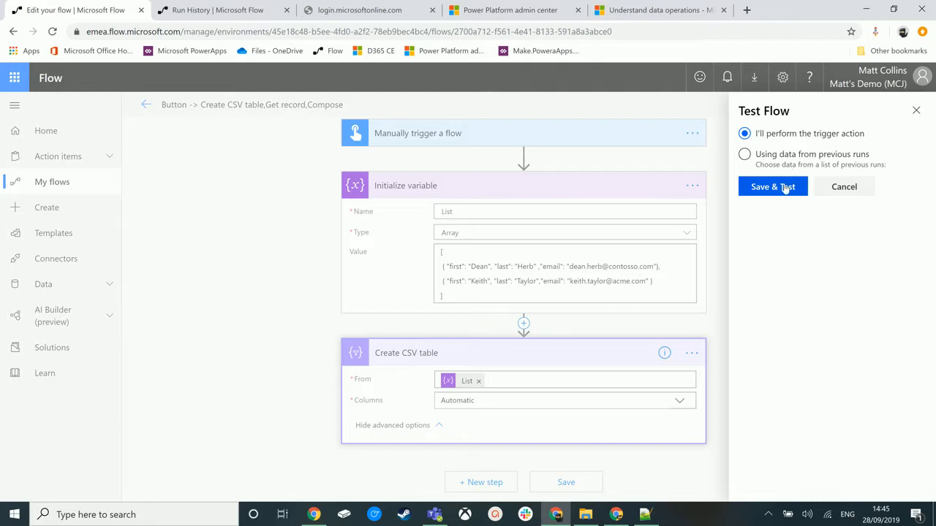
{"action": "left_click", "coordinate": [773, 187]}
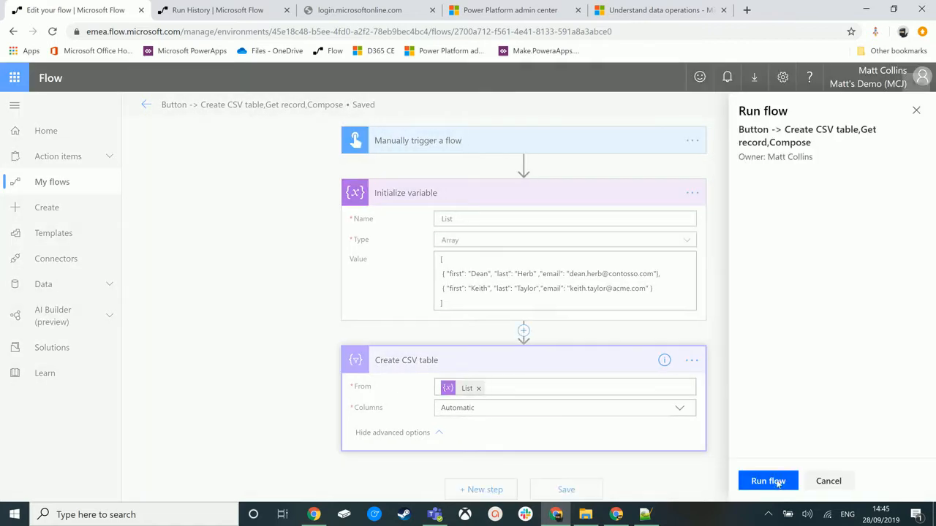
{"action": "left_click", "coordinate": [768, 481]}
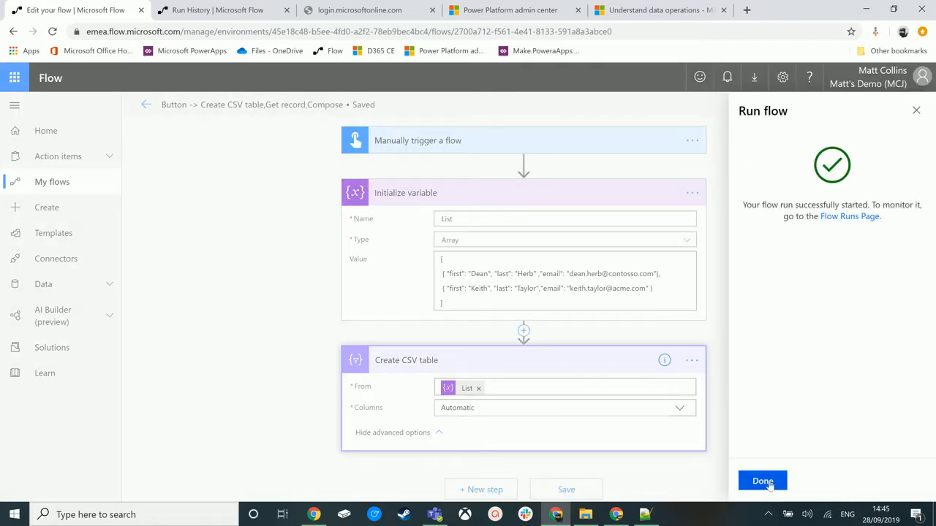
{"action": "left_click", "coordinate": [761, 481]}
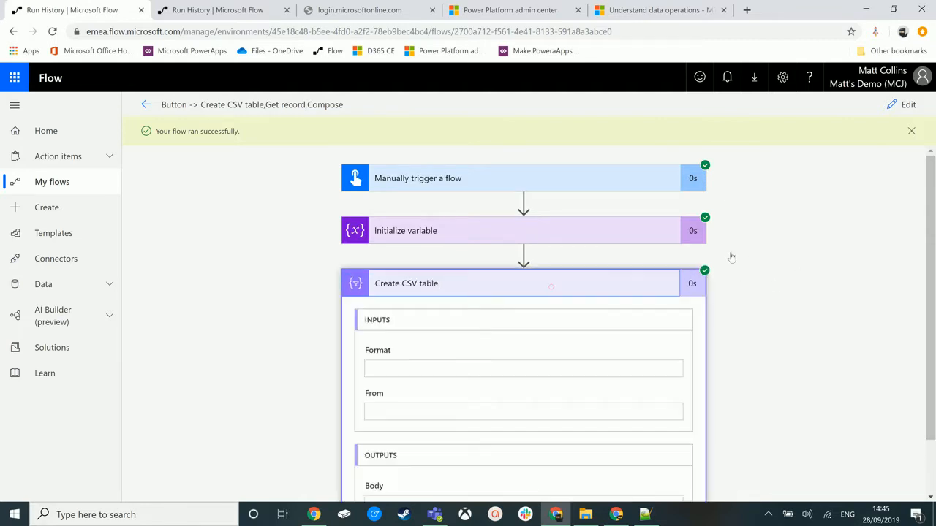
- Scroll the run details down to the Create CSV table output body
{"action": "scroll", "scroll_direction": "down", "scroll_amount": 3}
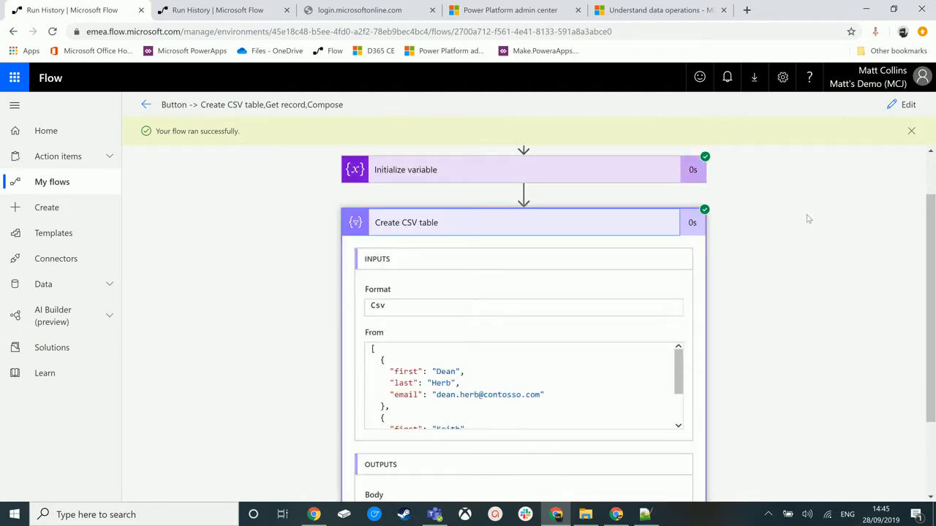
{"action": "scroll", "scroll_direction": "down", "scroll_amount": 3}
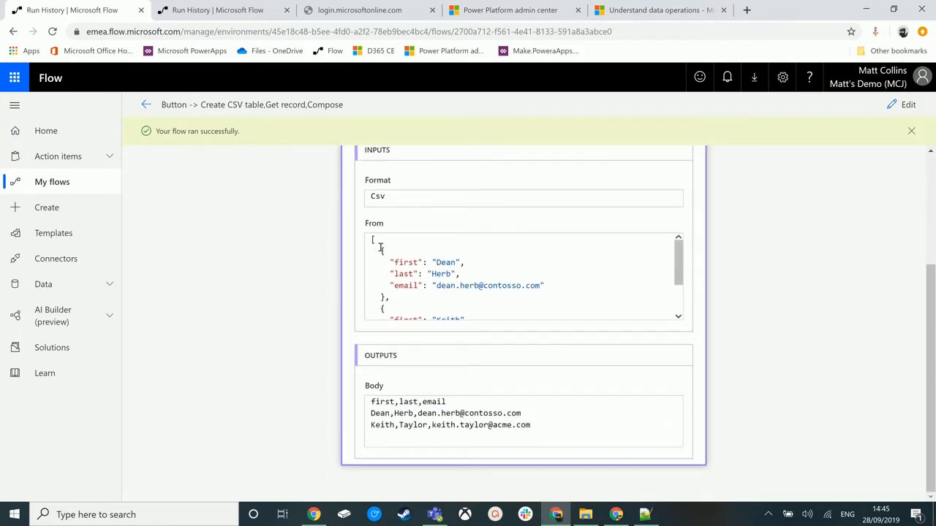
{"action": "scroll", "scroll_direction": "down", "scroll_amount": 3}
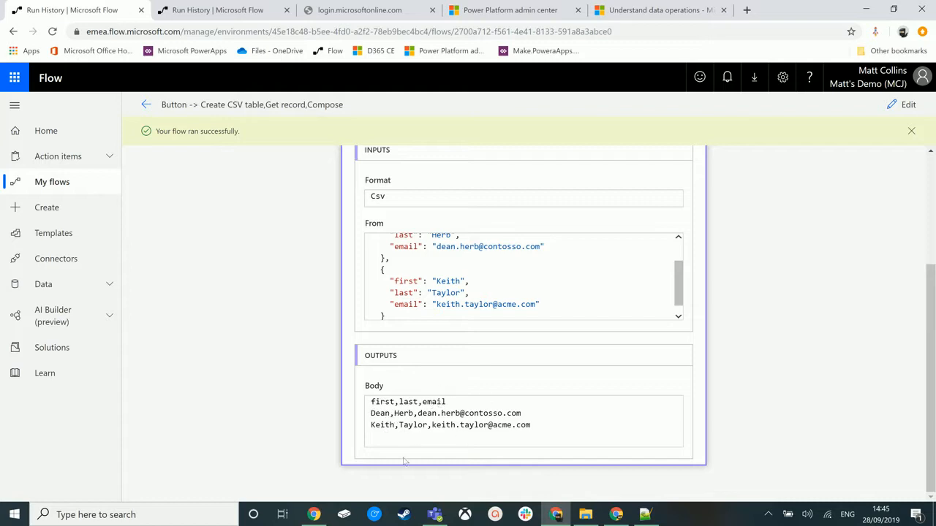
{"action": "mouse_move", "coordinate": [592, 427]}
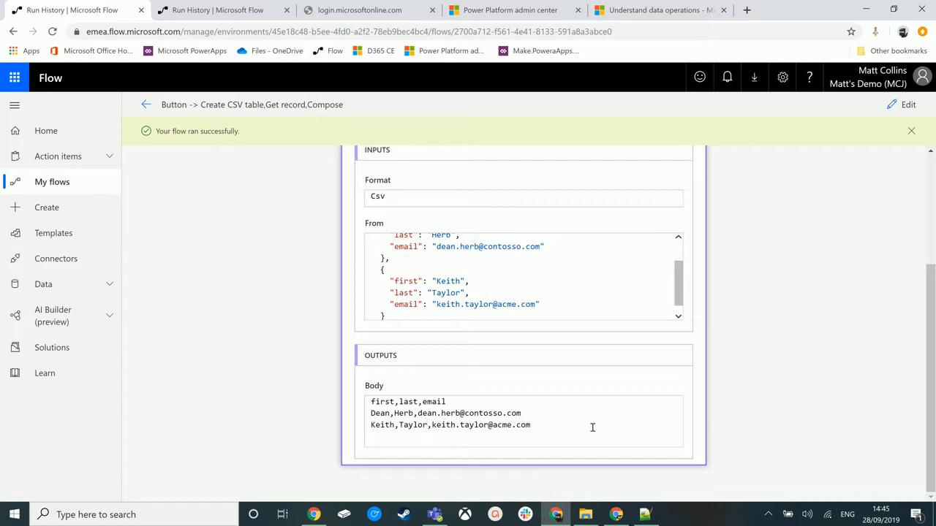
{"action": "mouse_move", "coordinate": [529, 399]}
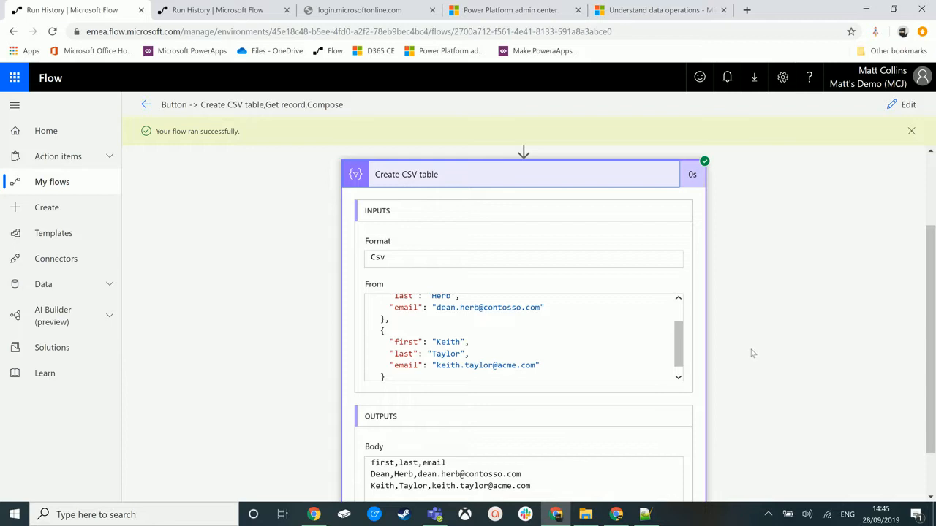
{"action": "mouse_move", "coordinate": [756, 351]}
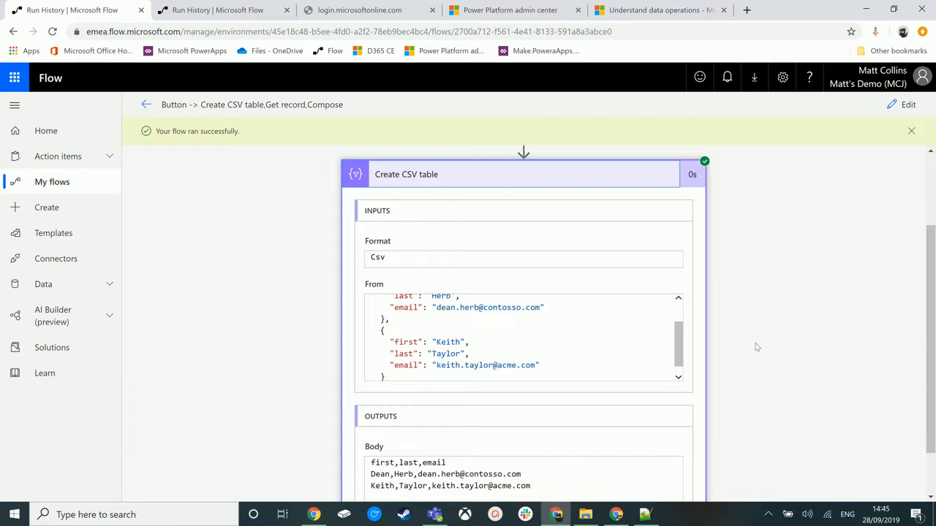